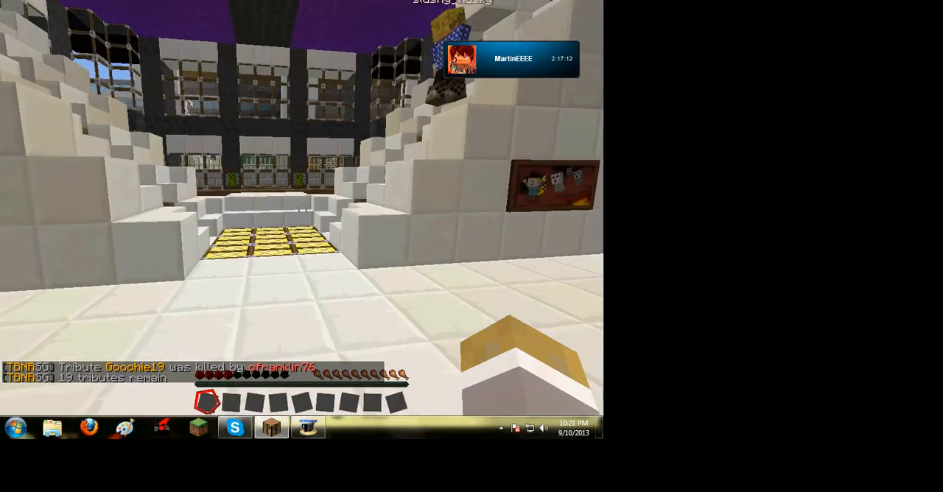
{"action": "mouse_move", "coordinate": [295, 221]}
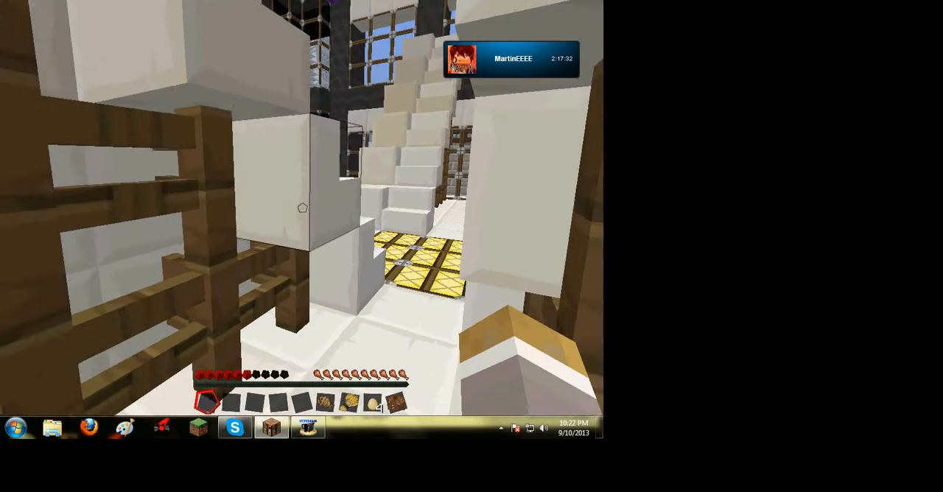
- Check the inventory for the gathered gear including the Leather Tunic, then resume play
{"action": "key", "text": "e"}
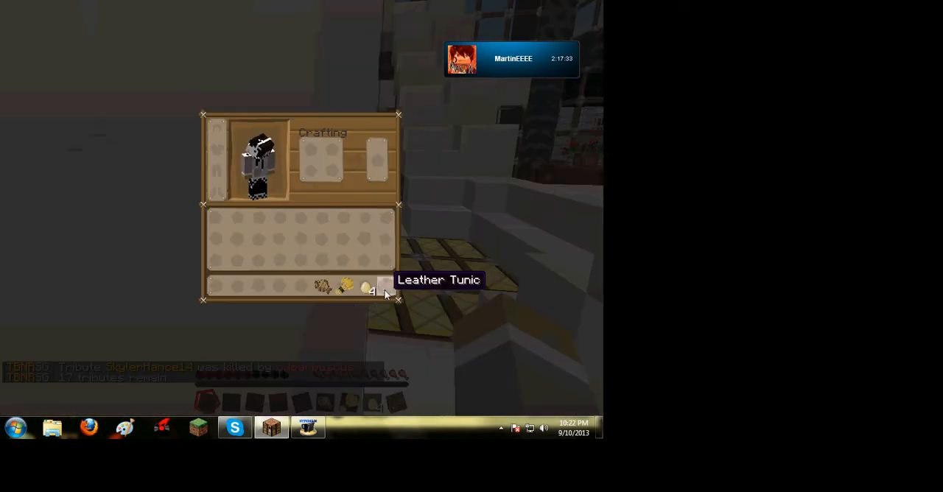
{"action": "key", "text": "Escape"}
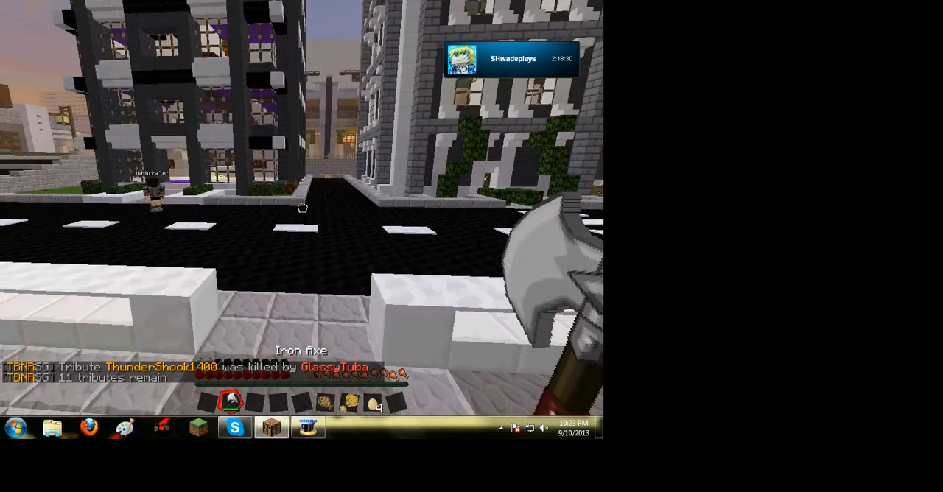
{"action": "mouse_move", "coordinate": [302, 210]}
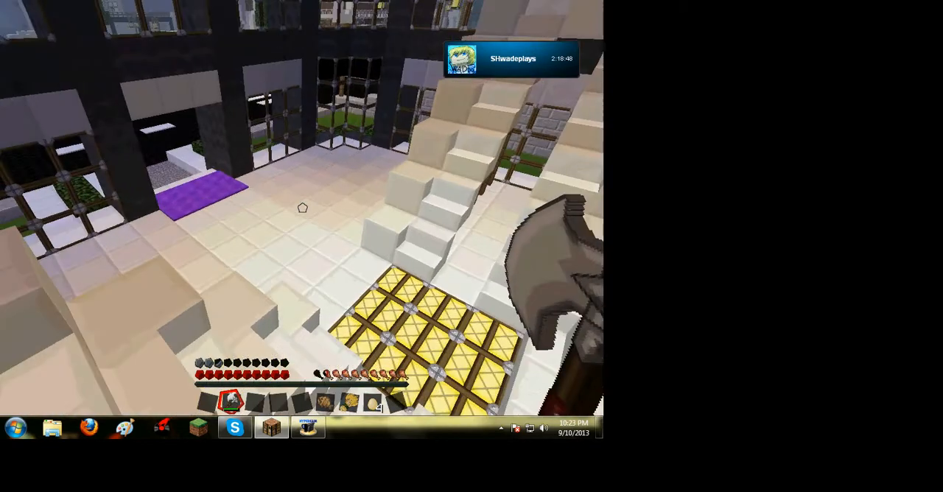
{"action": "mouse_move", "coordinate": [302, 212]}
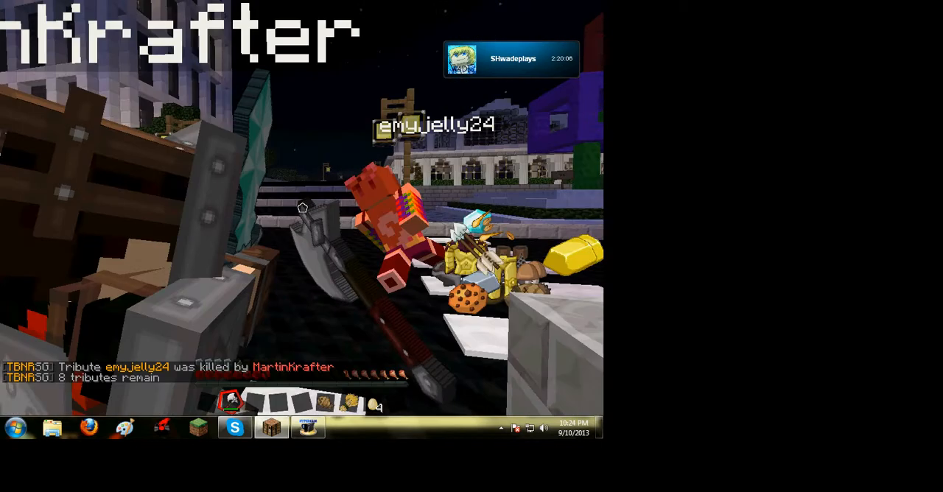
{"action": "mouse_move", "coordinate": [302, 207]}
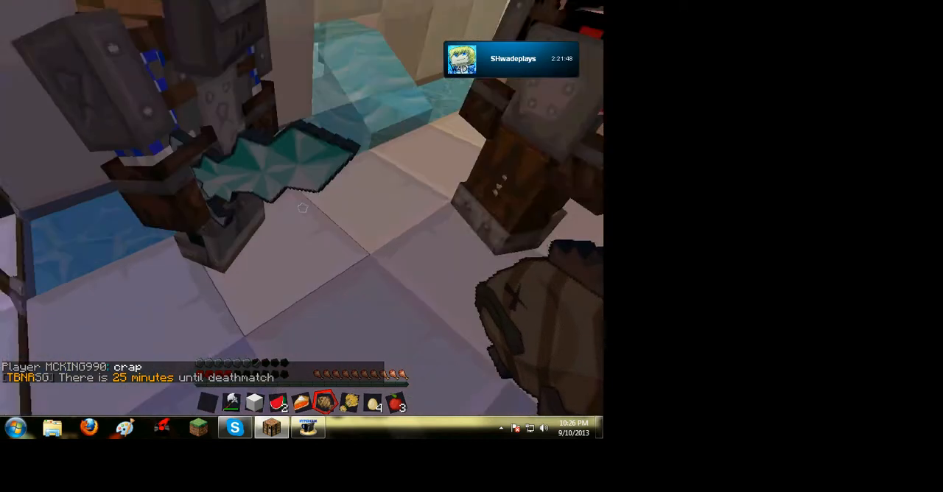
{"action": "mouse_move", "coordinate": [302, 209]}
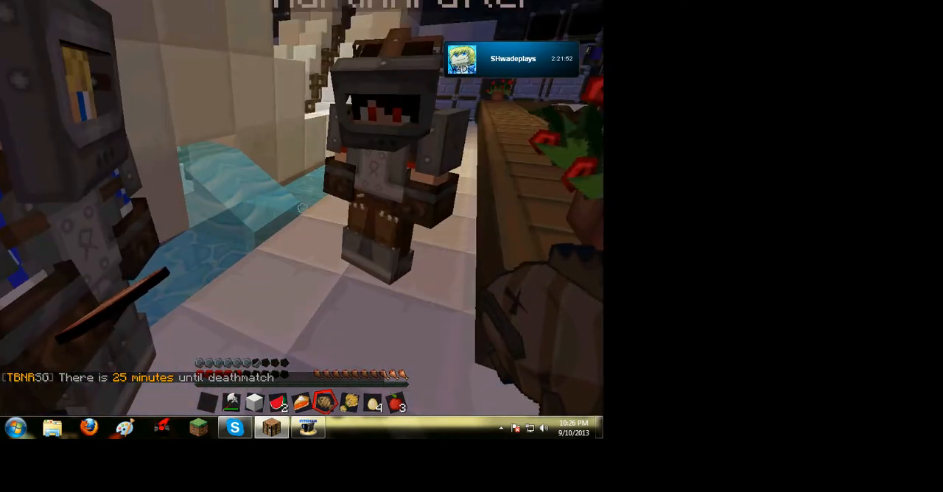
- Check the inventory while regrouping with teammates near the water
{"action": "key", "text": "e"}
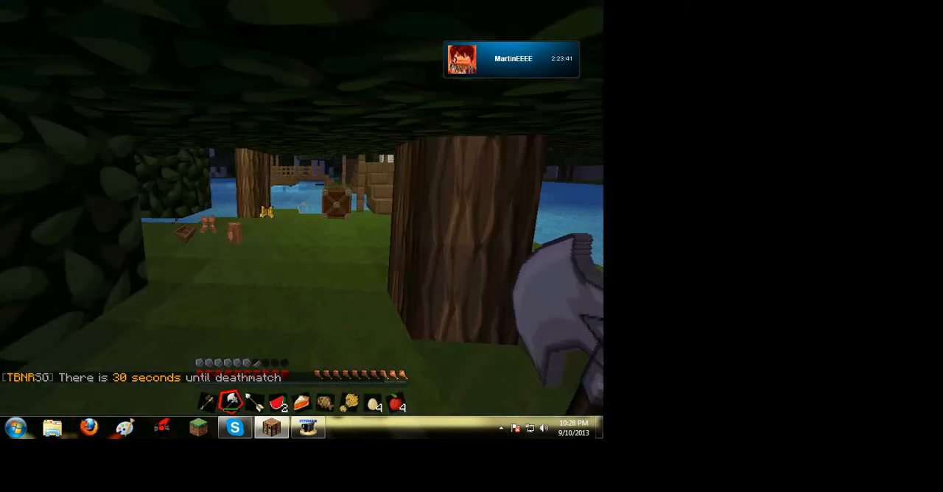
{"action": "key", "text": "e"}
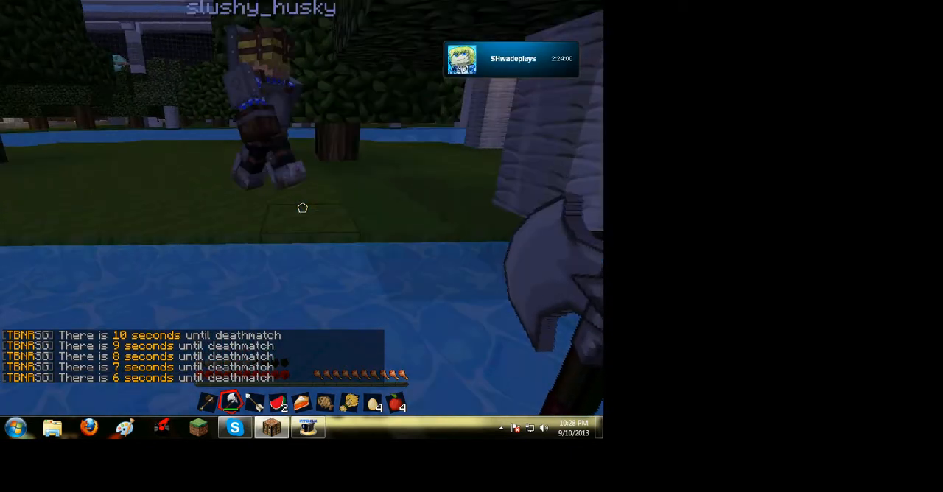
{"action": "key", "text": "e"}
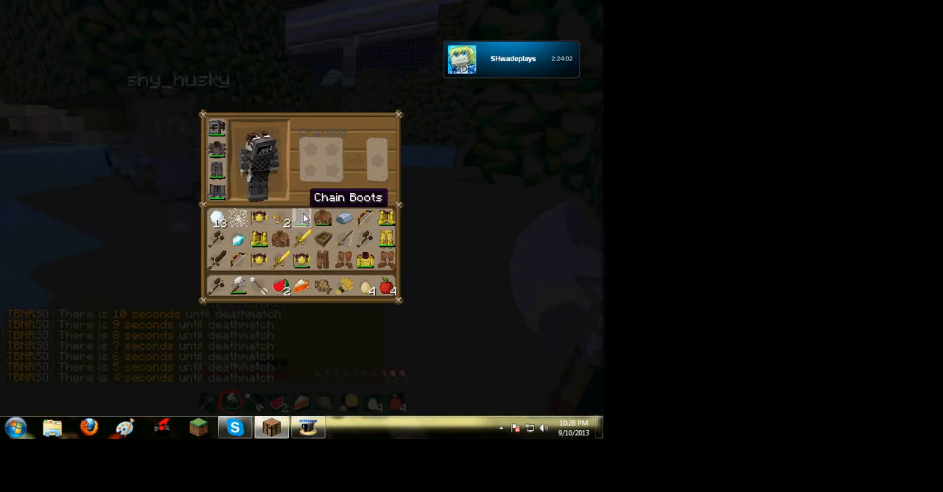
{"action": "key", "text": "Escape"}
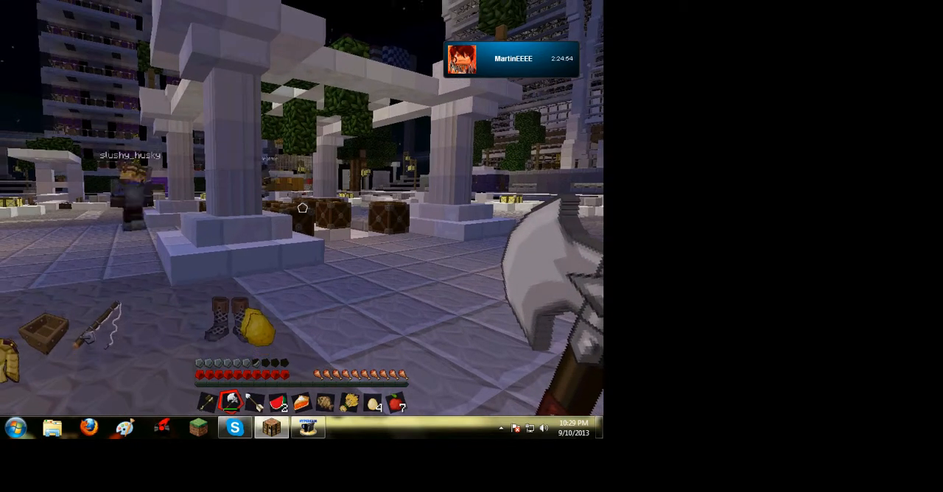
{"action": "mouse_move", "coordinate": [295, 221]}
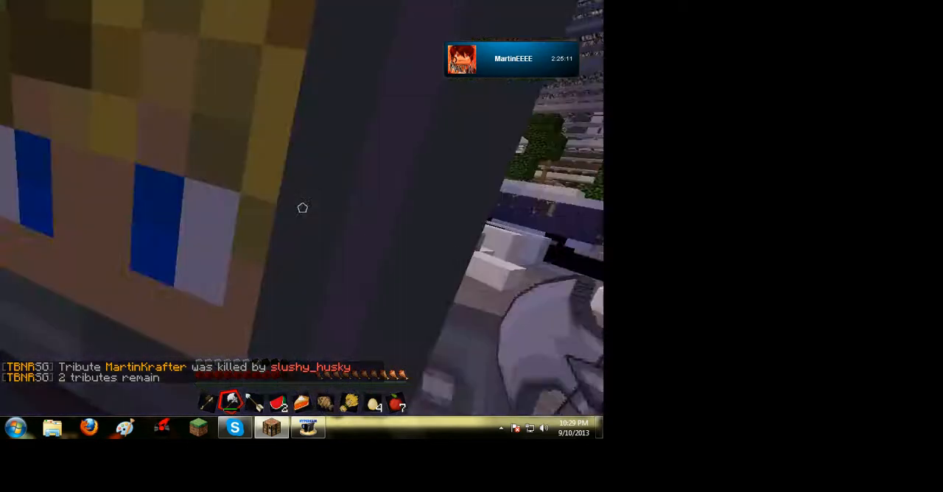
{"action": "mouse_move", "coordinate": [302, 208]}
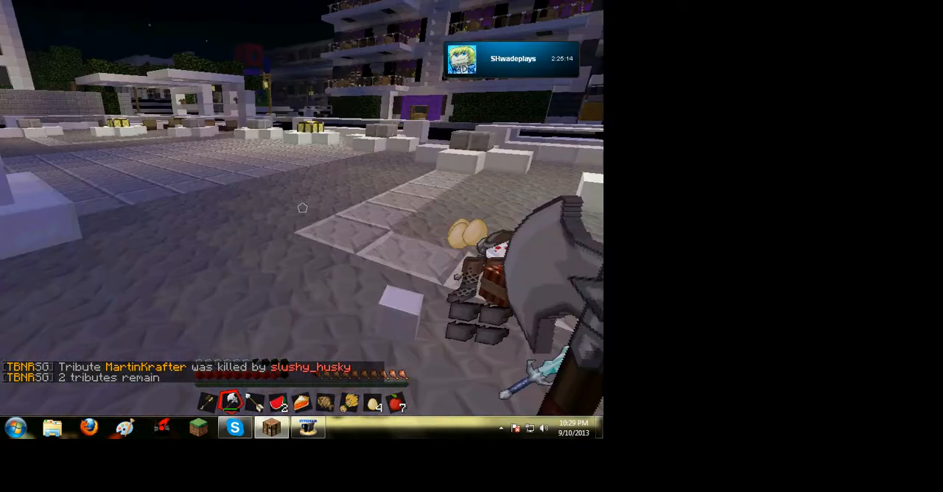
- Check the inventory before the final fight, then bring up the HyperCam recorder window after dying
{"action": "key", "text": "e"}
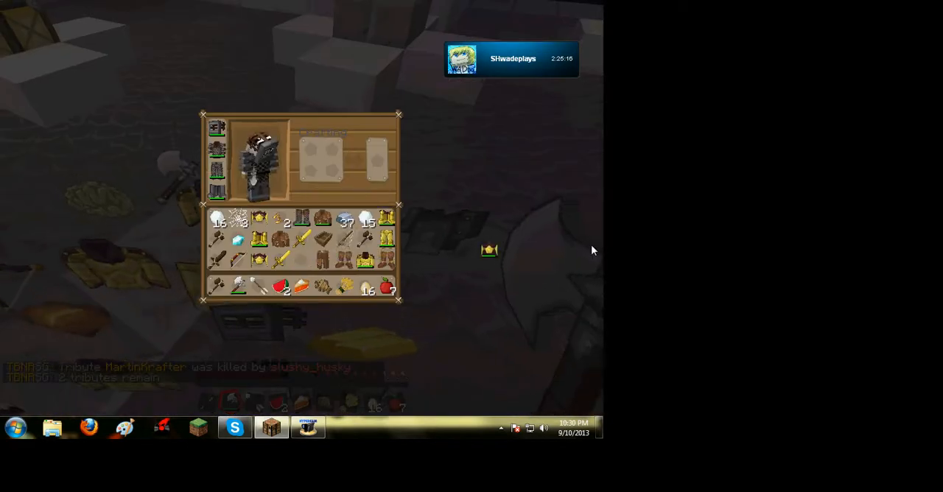
{"action": "key", "text": "Escape"}
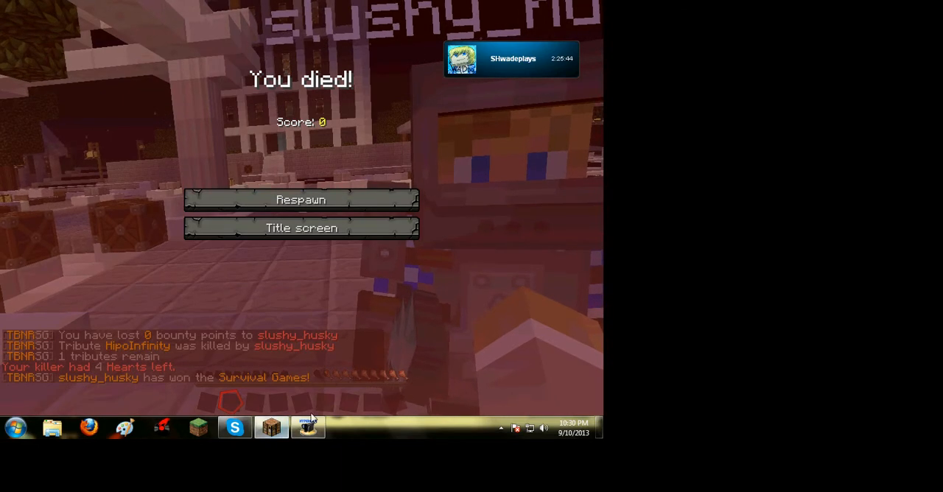
{"action": "left_click", "coordinate": [308, 428]}
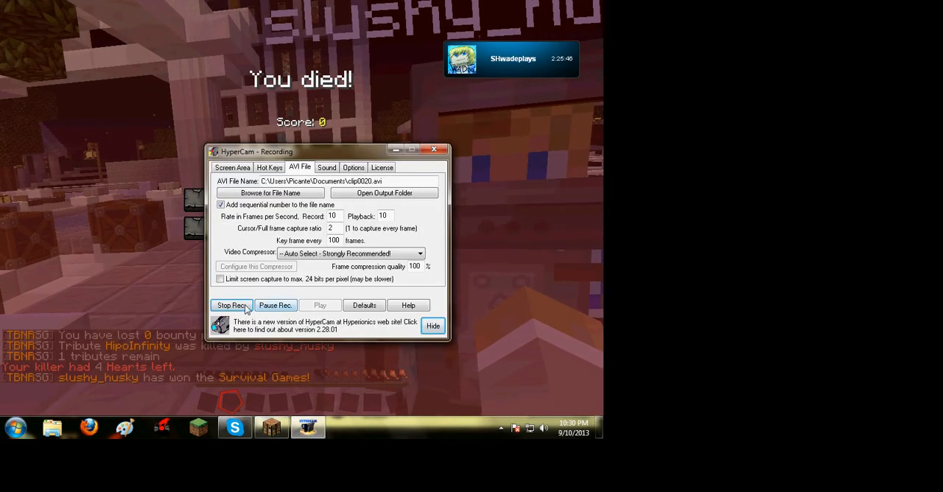